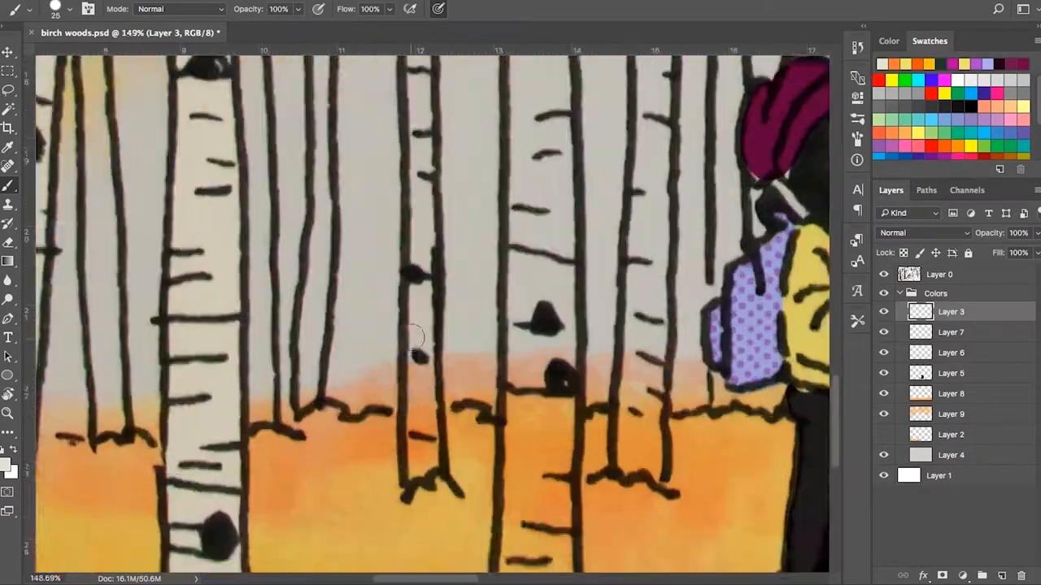
pyautogui.scroll(-3)
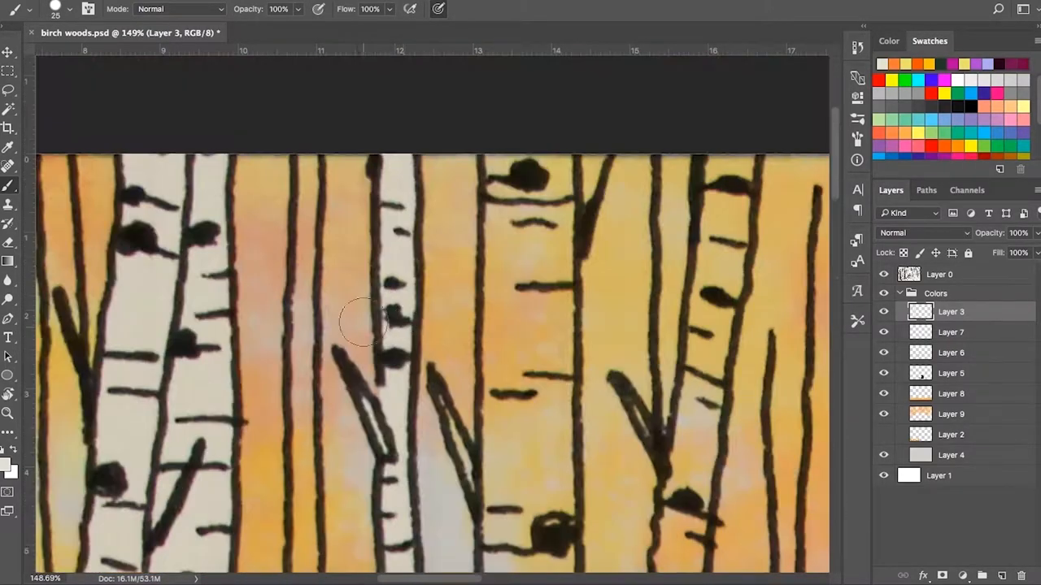